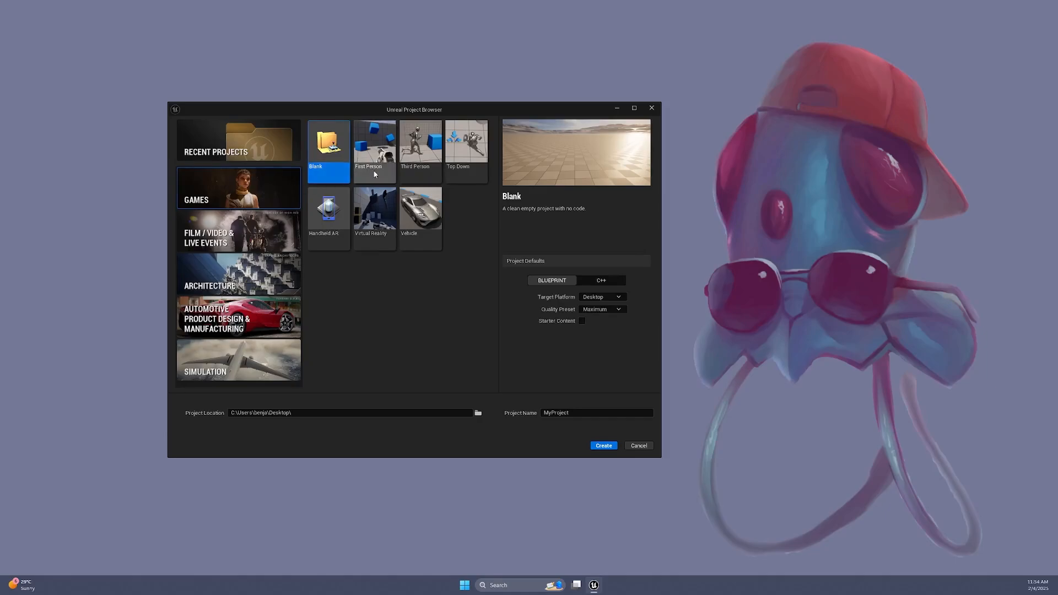
# Step: Create a Third Person template project named FlashlightRender
pyautogui.click(419, 143)
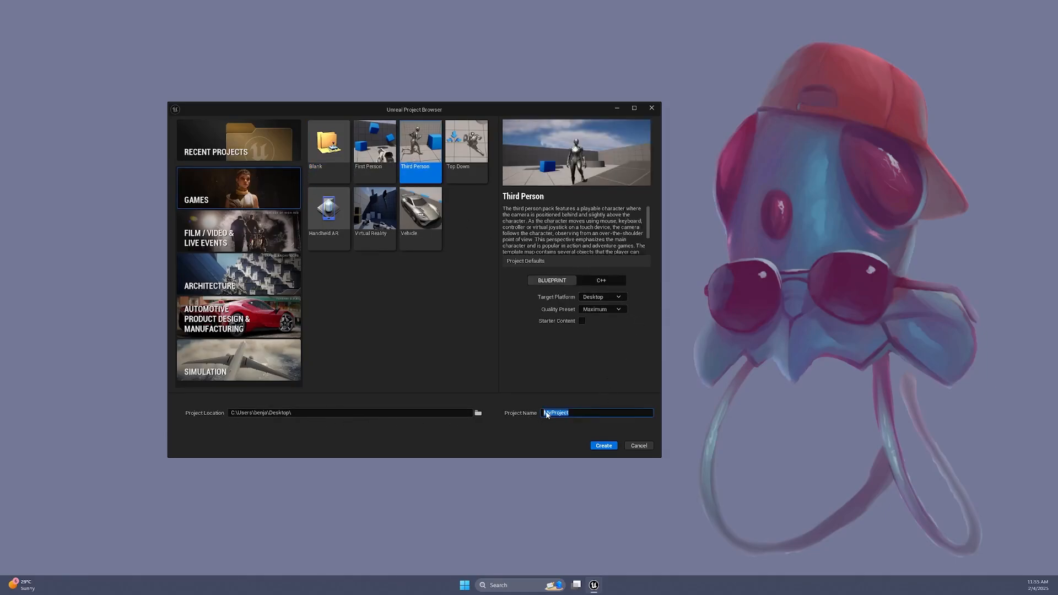
pyautogui.write('FlashlightRender')
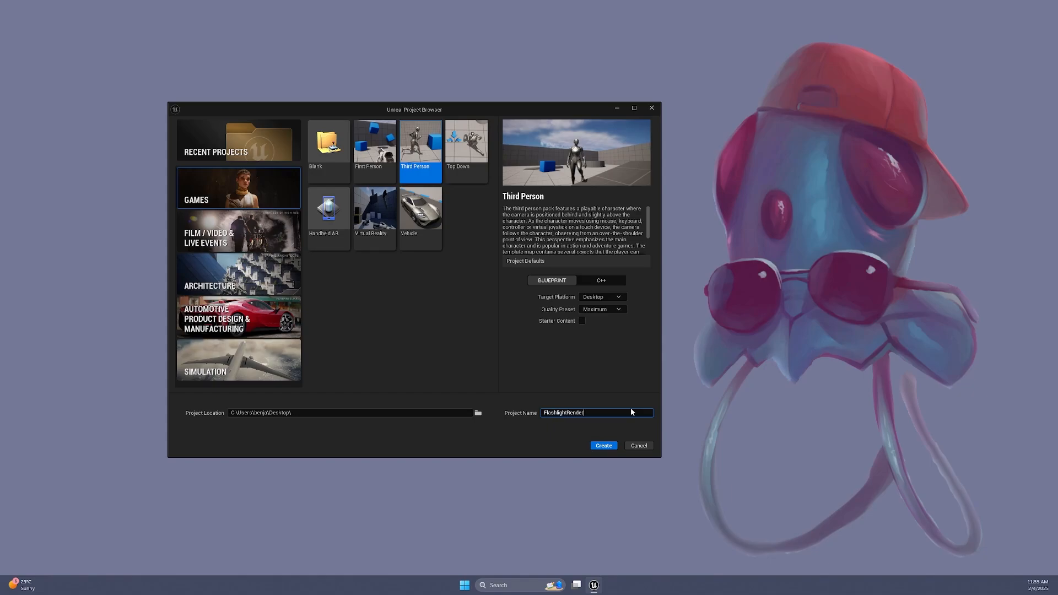
pyautogui.click(602, 445)
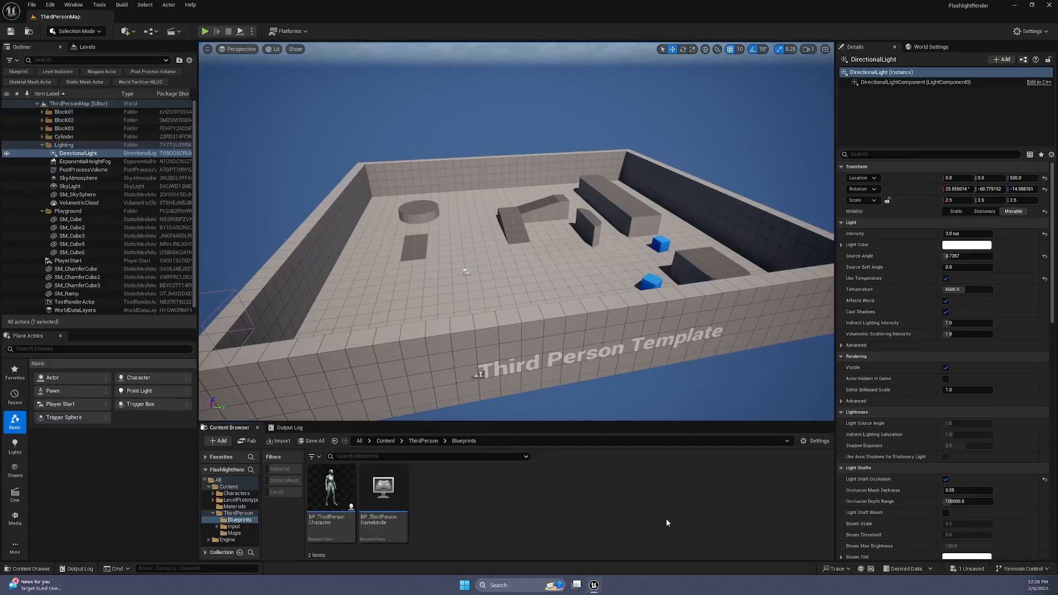
# Step: Duplicate the character and set BP_ThirdPersonCharacterFlashlight as the game mode's Default Pawn Class
pyautogui.rightClick(331, 492)
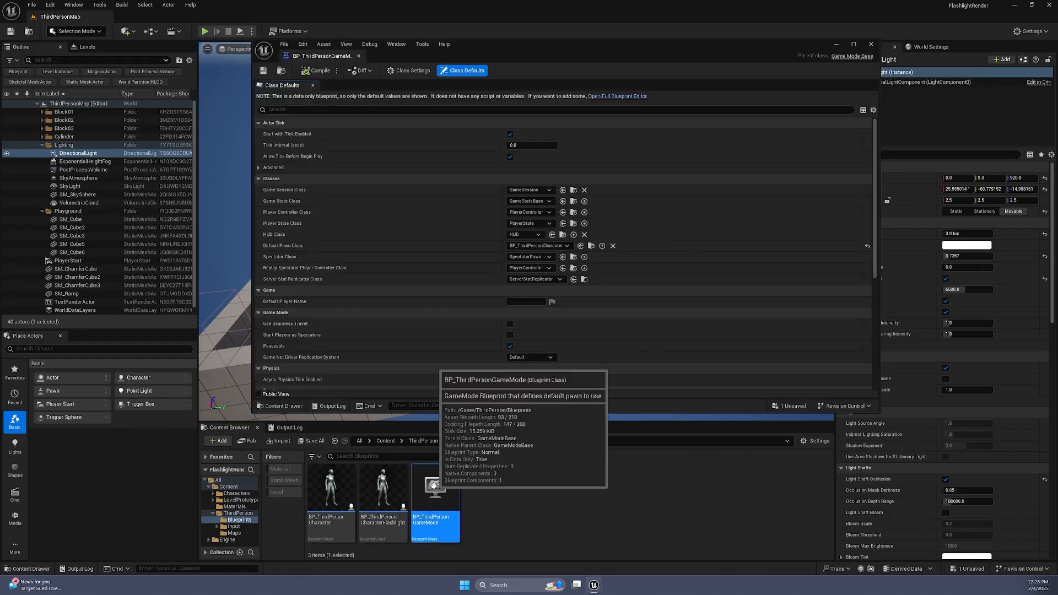
pyautogui.click(565, 245)
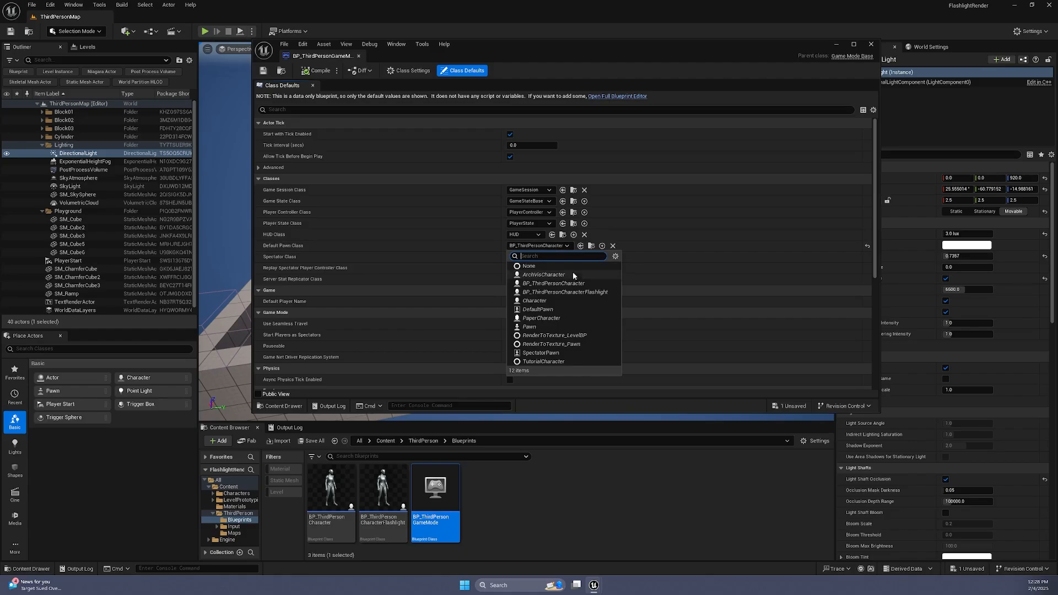
pyautogui.click(565, 291)
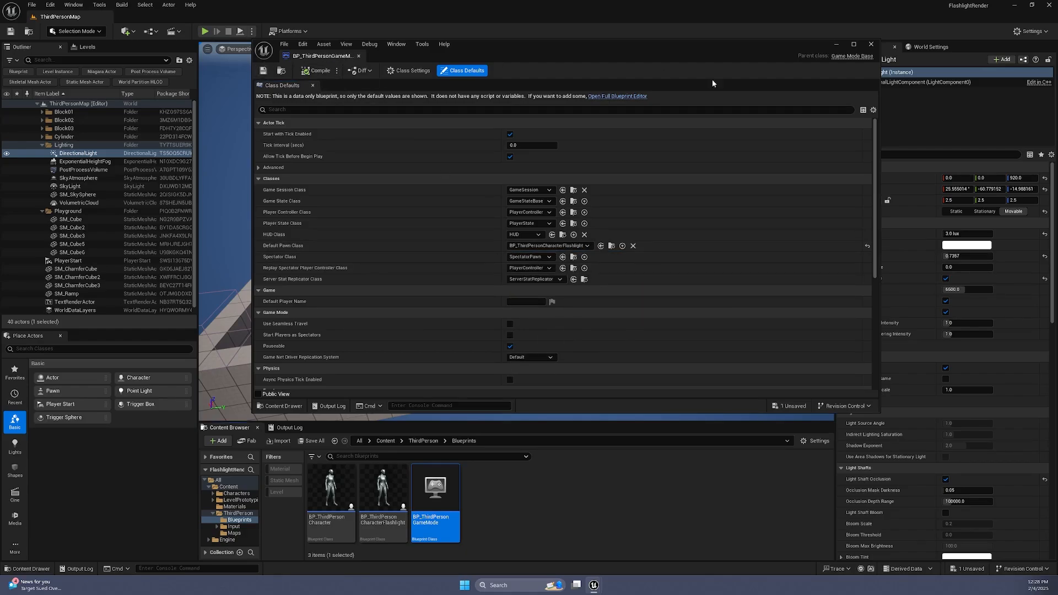
pyautogui.click(870, 44)
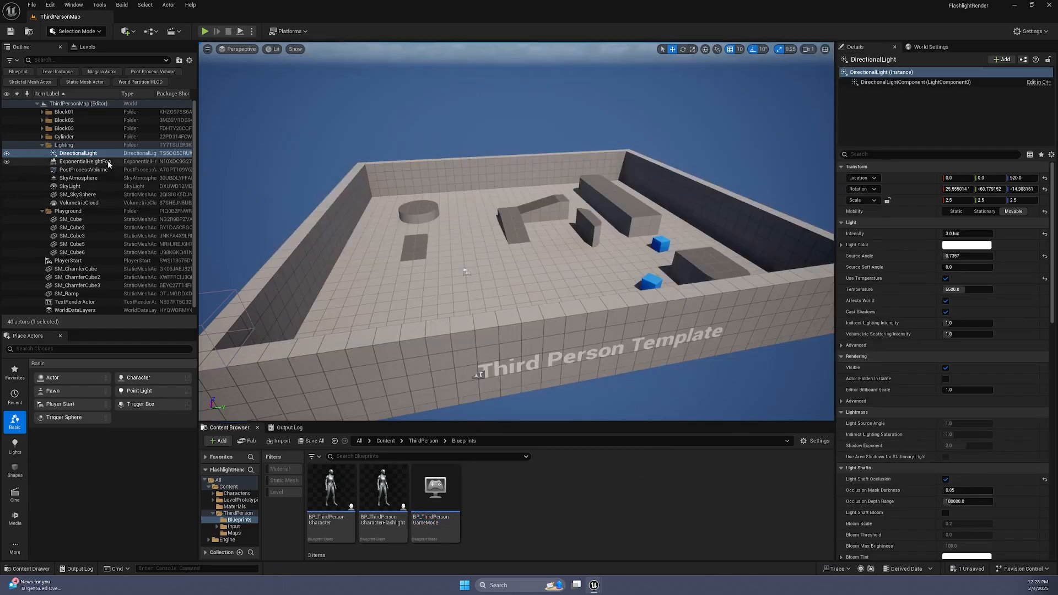
# Step: Set the directional light intensity to 0.3 and open BP_ThirdPersonCharacterFlashlight
pyautogui.click(965, 234)
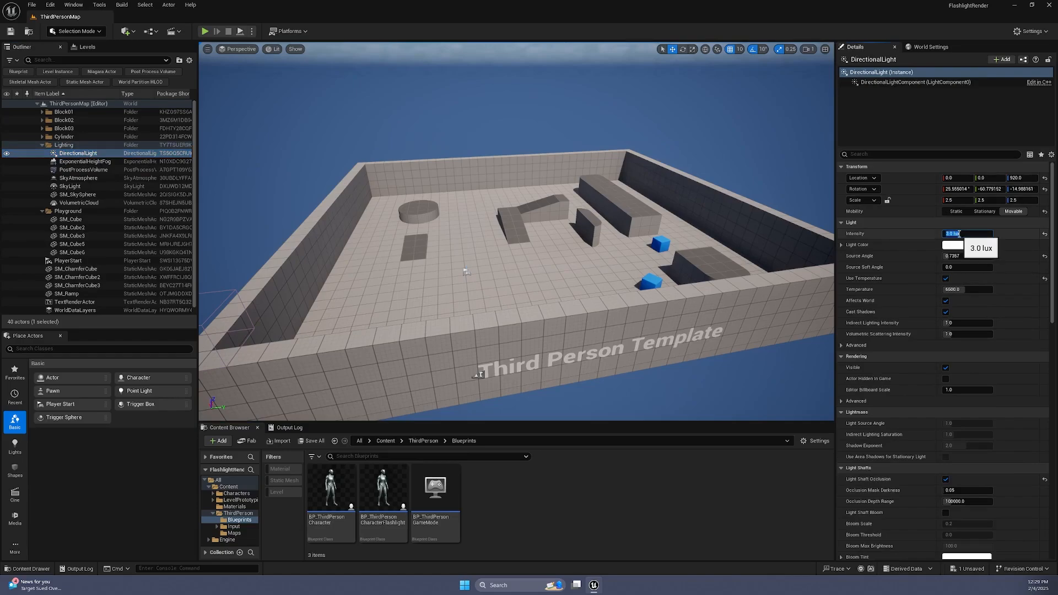
pyautogui.write('0.3')
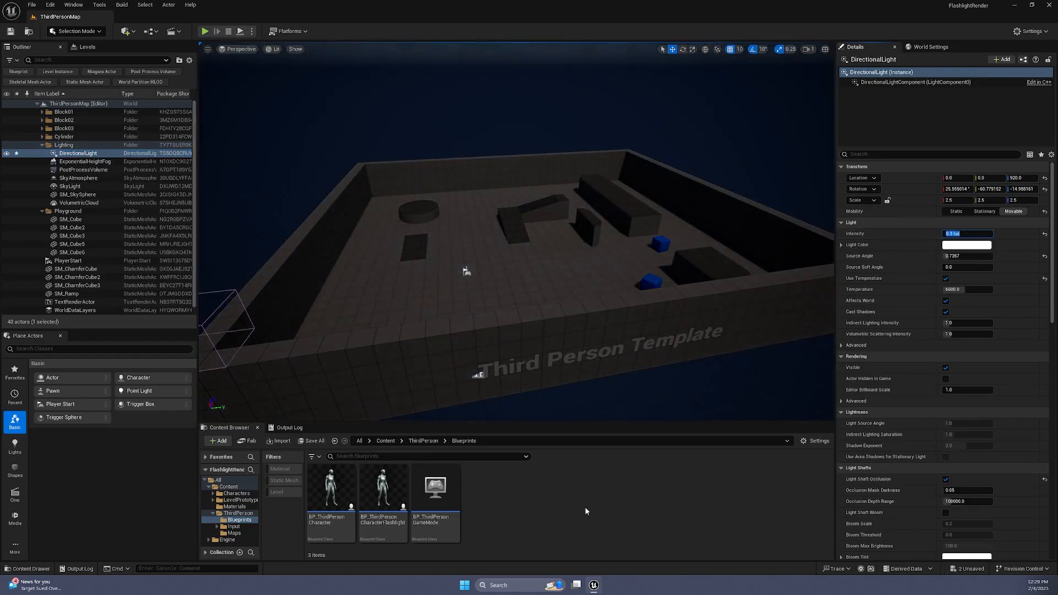
pyautogui.doubleClick(382, 487)
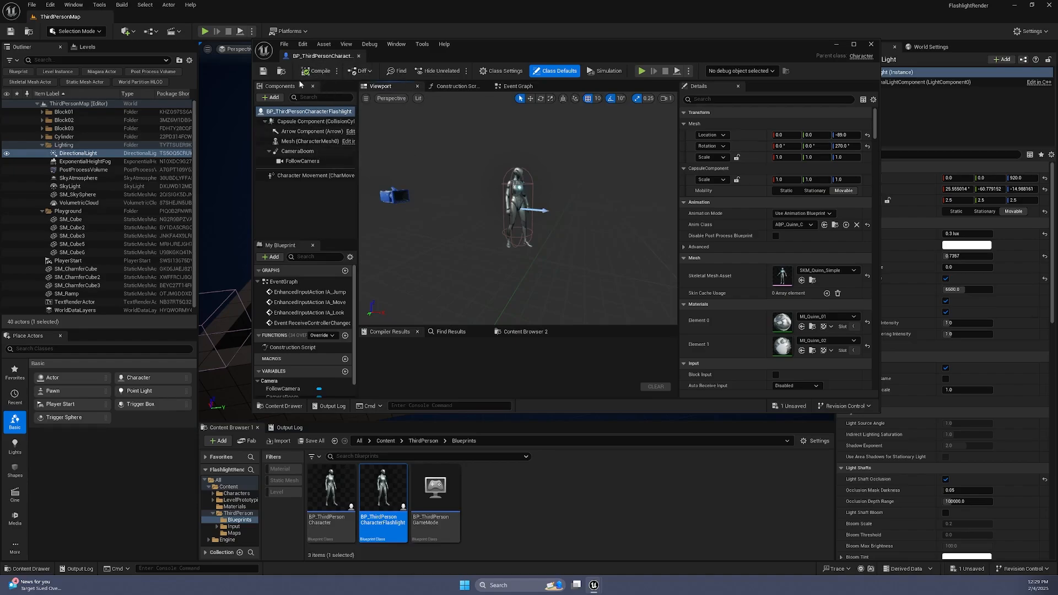
# Step: Add a Flashlight spot light at 30,0,80, pitched -20, attenuation 2000, outer cone 22
pyautogui.click(271, 97)
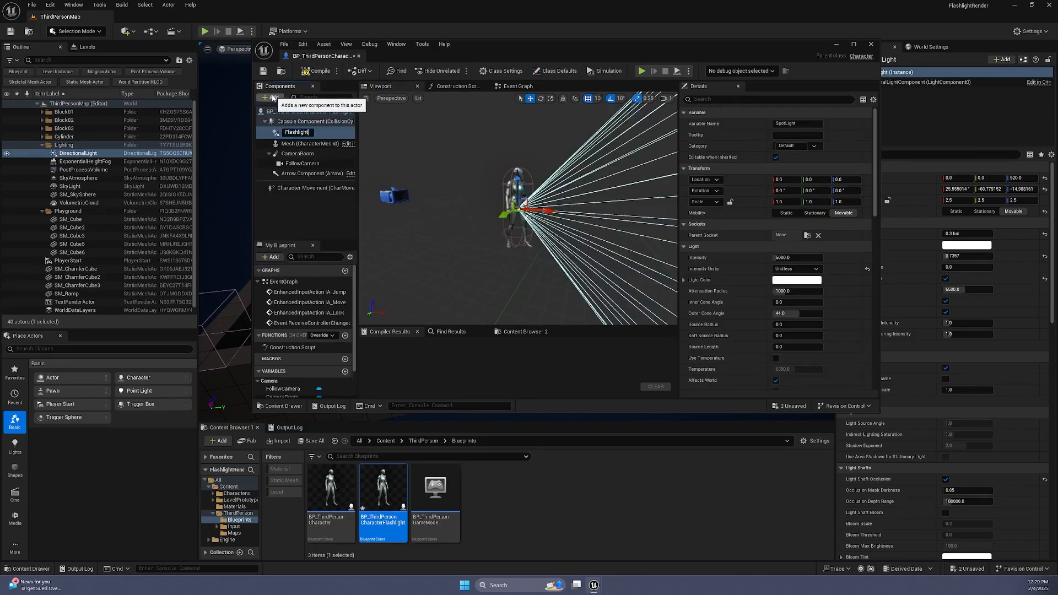
pyautogui.click(321, 70)
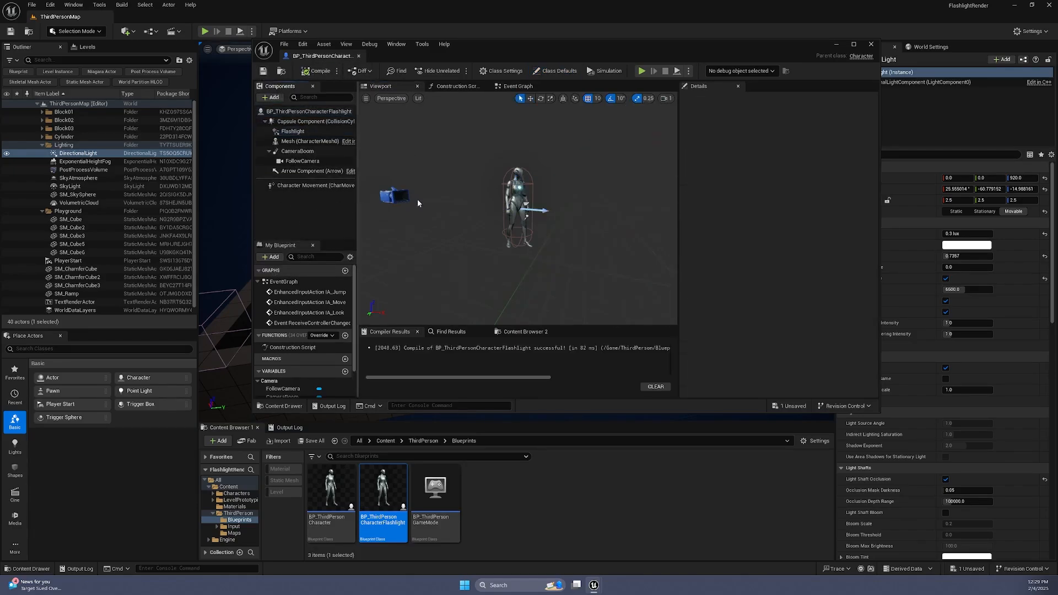
pyautogui.click(293, 131)
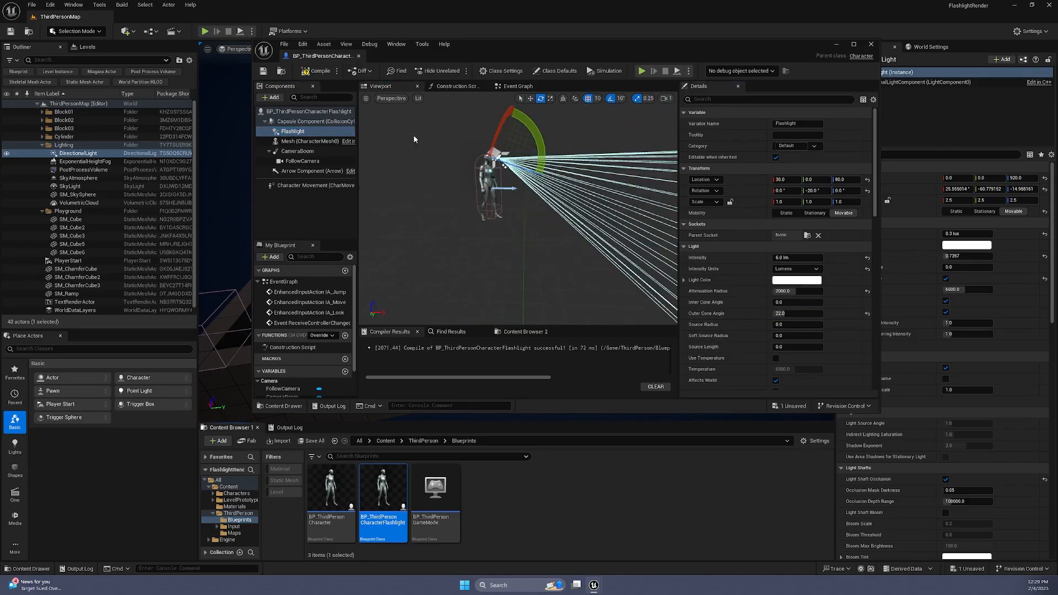
pyautogui.click(870, 44)
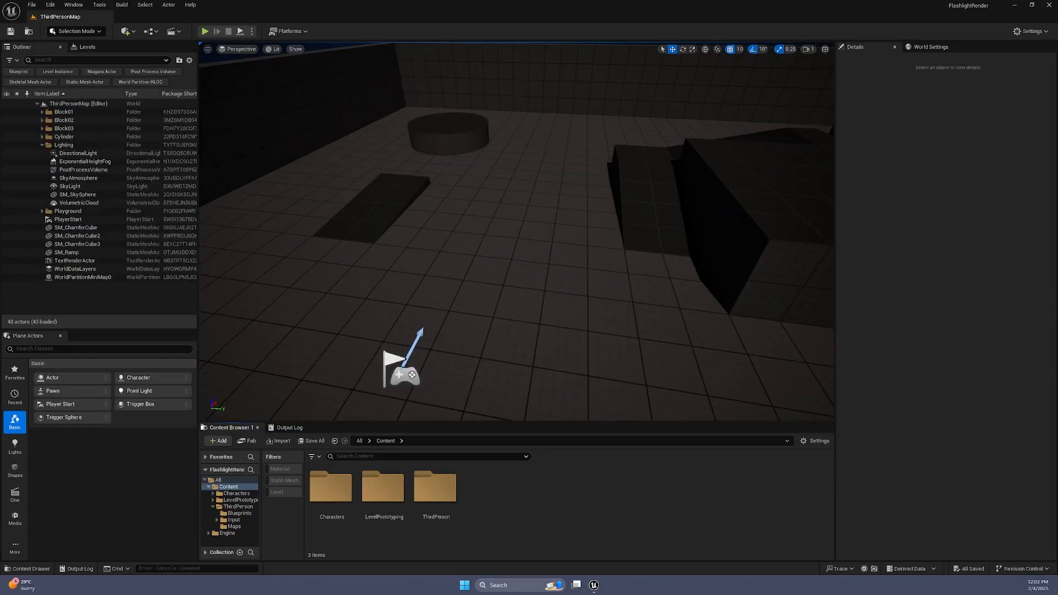
# Step: Make a Materials folder containing material M_FlashlightReveal and open it
pyautogui.click(217, 441)
pyautogui.write('Materials')
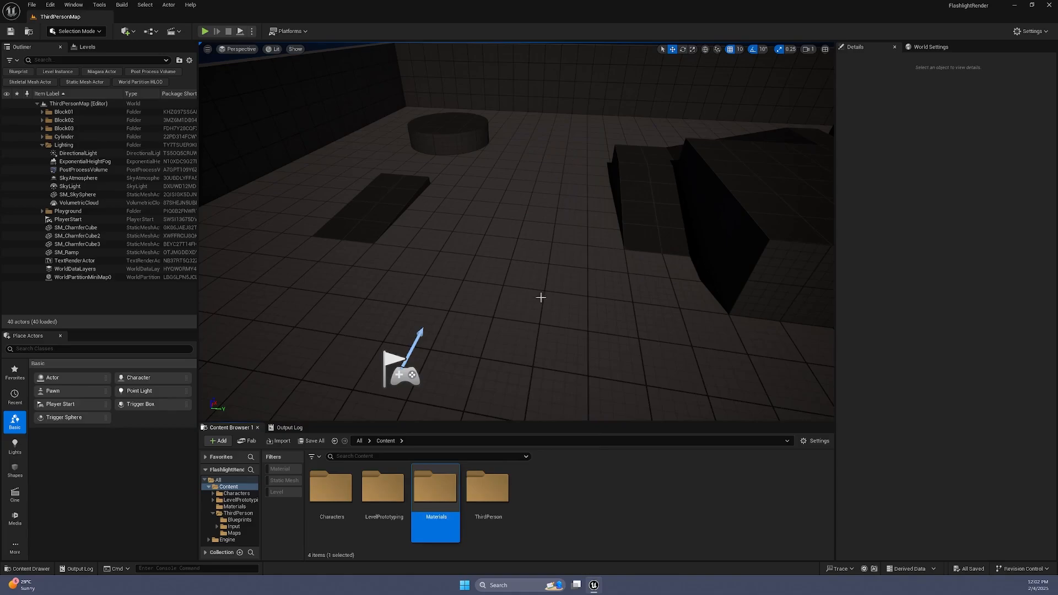
pyautogui.doubleClick(435, 488)
pyautogui.write('M_')
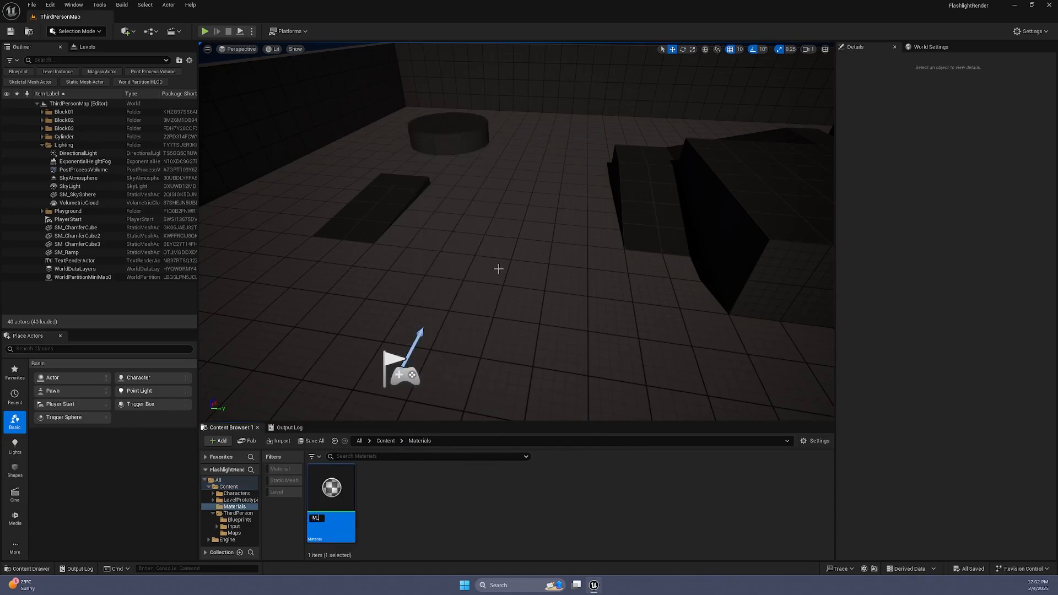
pyautogui.write('FlashlightReveal')
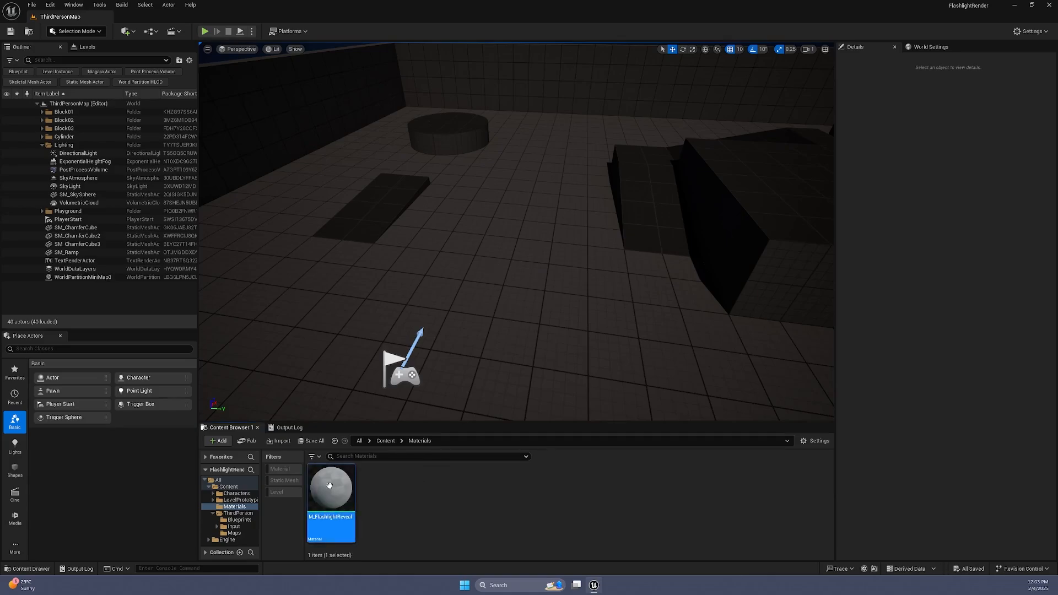
pyautogui.doubleClick(331, 487)
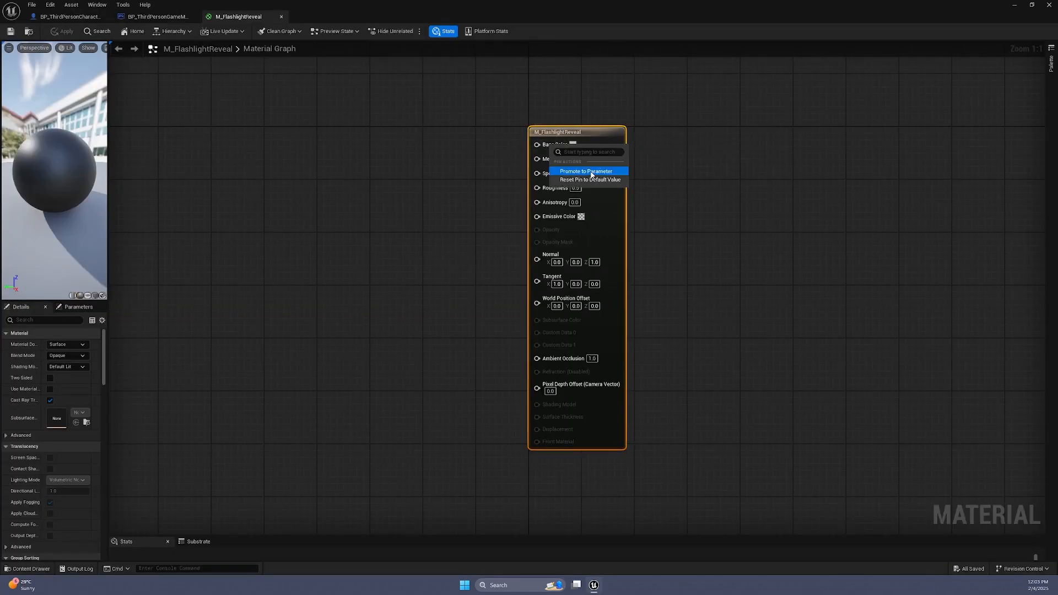
# Step: Promote Base Color and other main inputs to parameters and set Blend Mode to Masked
pyautogui.click(586, 171)
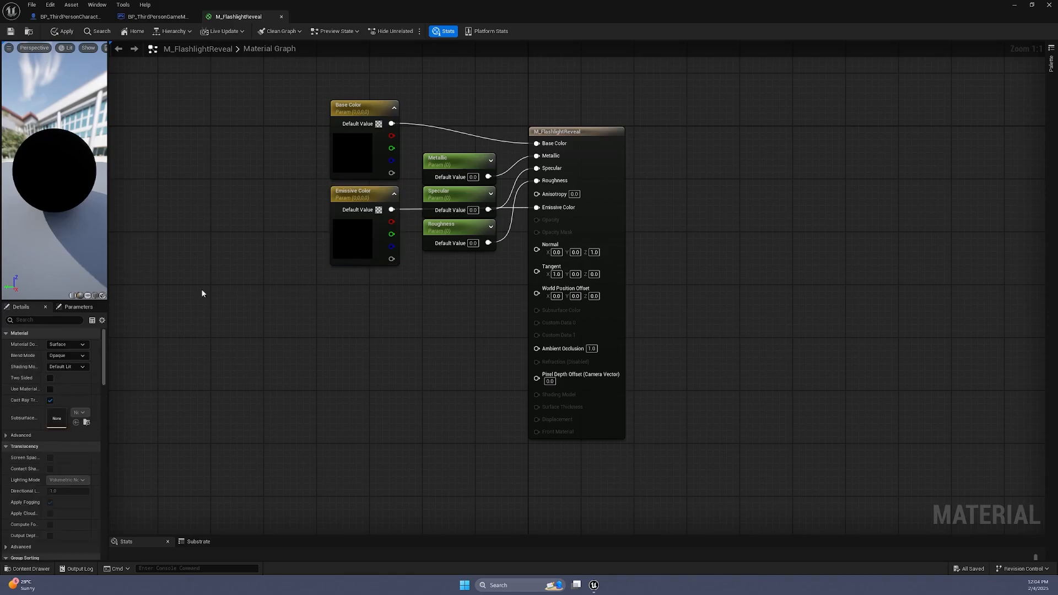
pyautogui.click(66, 355)
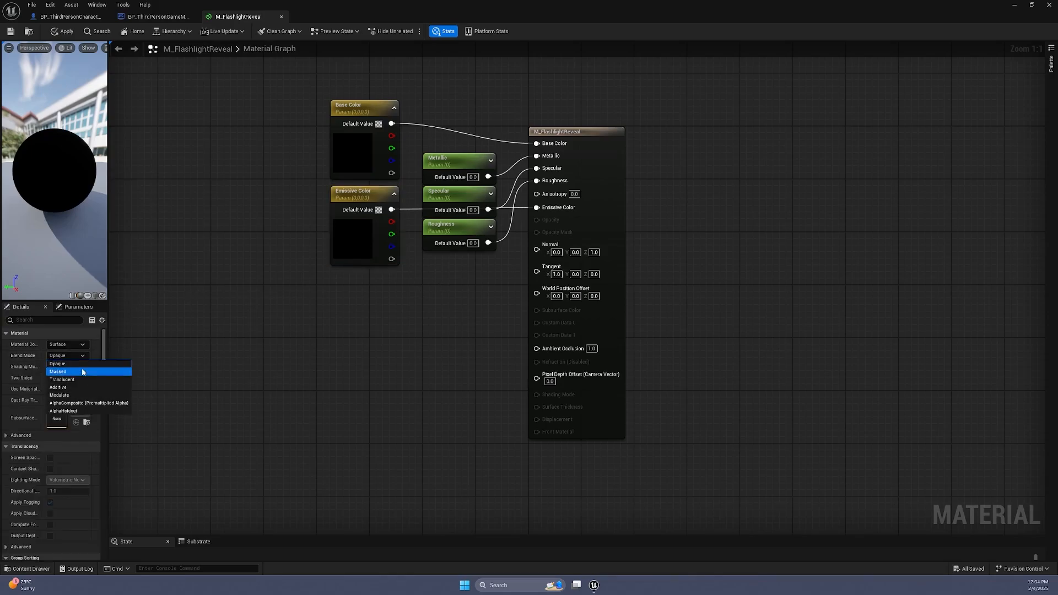
pyautogui.moveTo(85, 402)
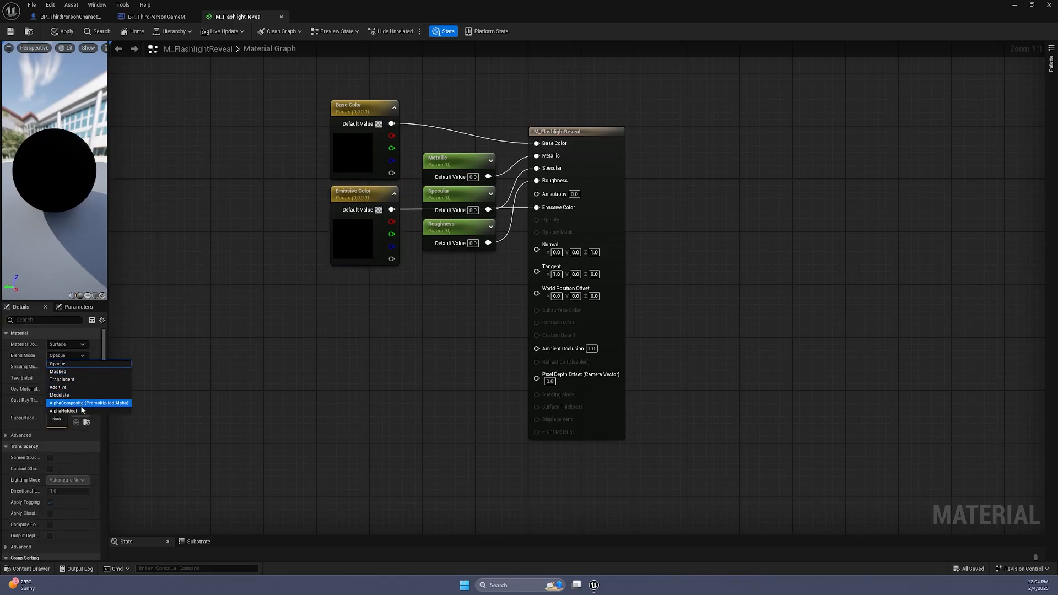
pyautogui.click(58, 372)
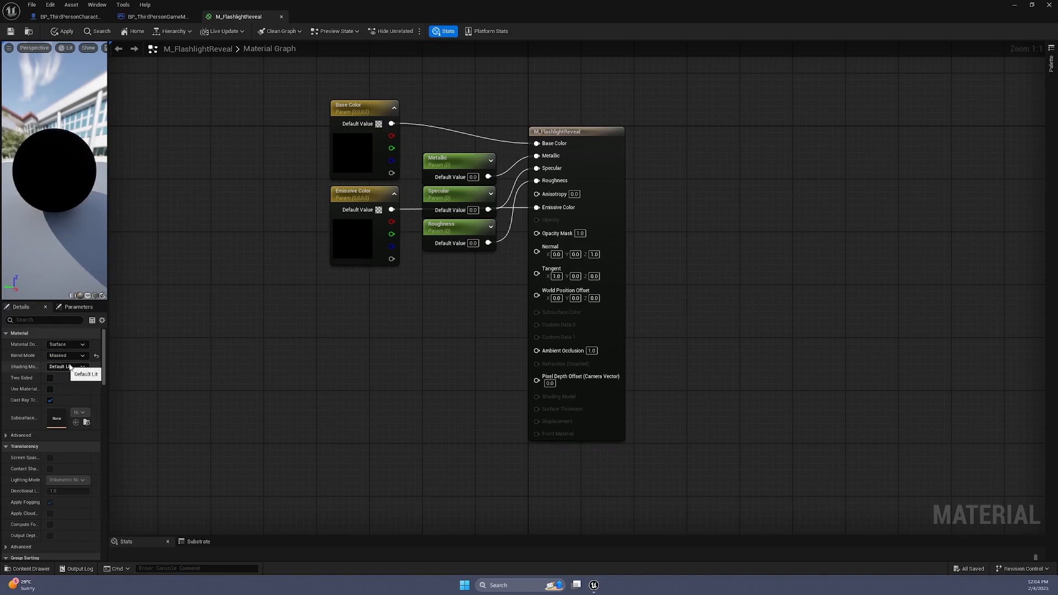
pyautogui.moveTo(232, 350)
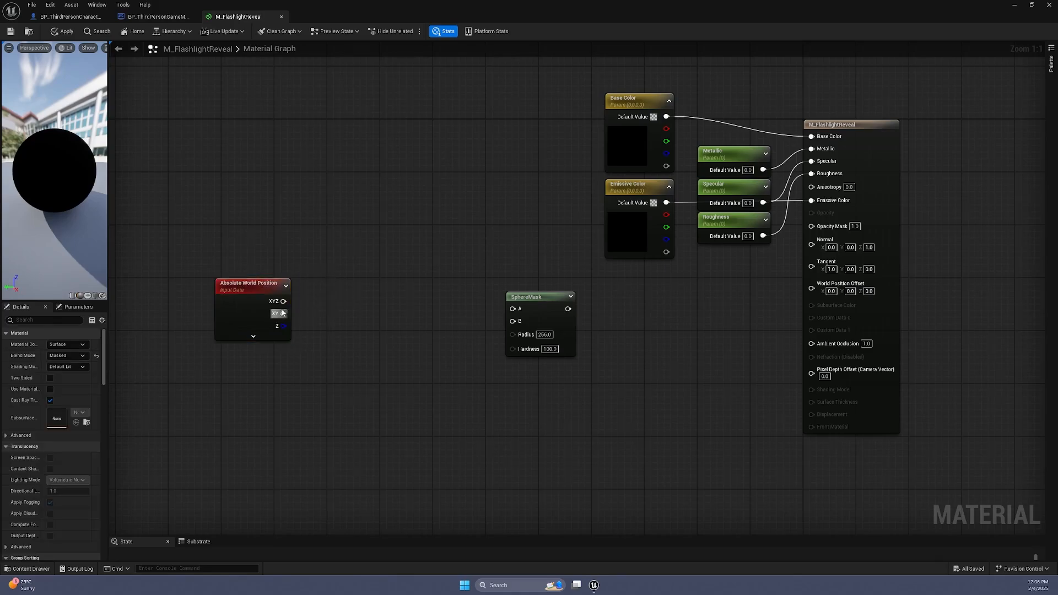
# Step: Wire the Absolute World Position output into SphereMask input A
pyautogui.moveTo(284, 313); pyautogui.dragTo(514, 309)
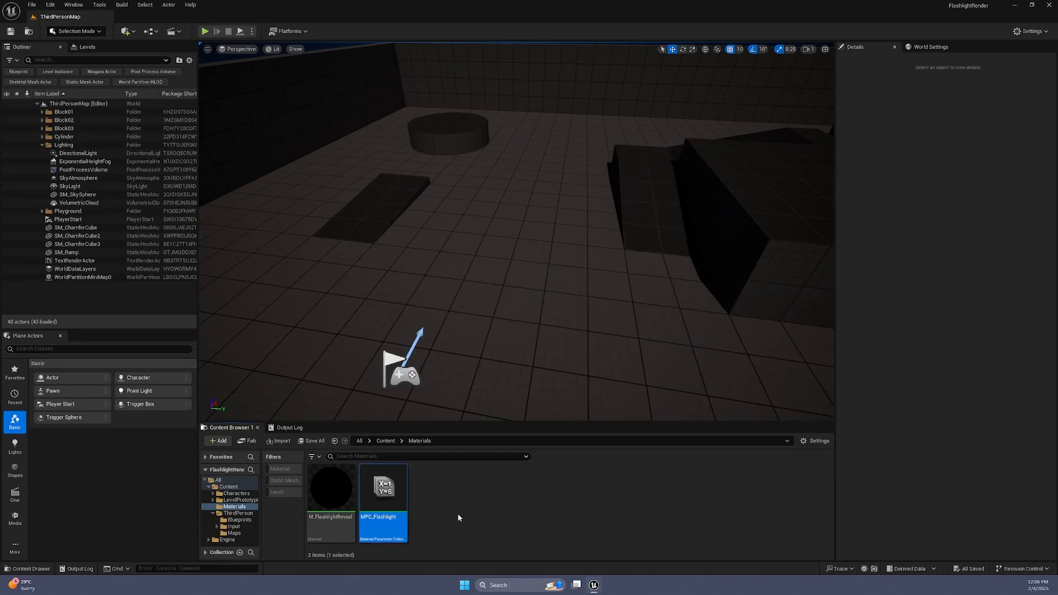
# Step: Add a vector parameter named FlashlightPosition to MPC_Flashlight
pyautogui.doubleClick(382, 487)
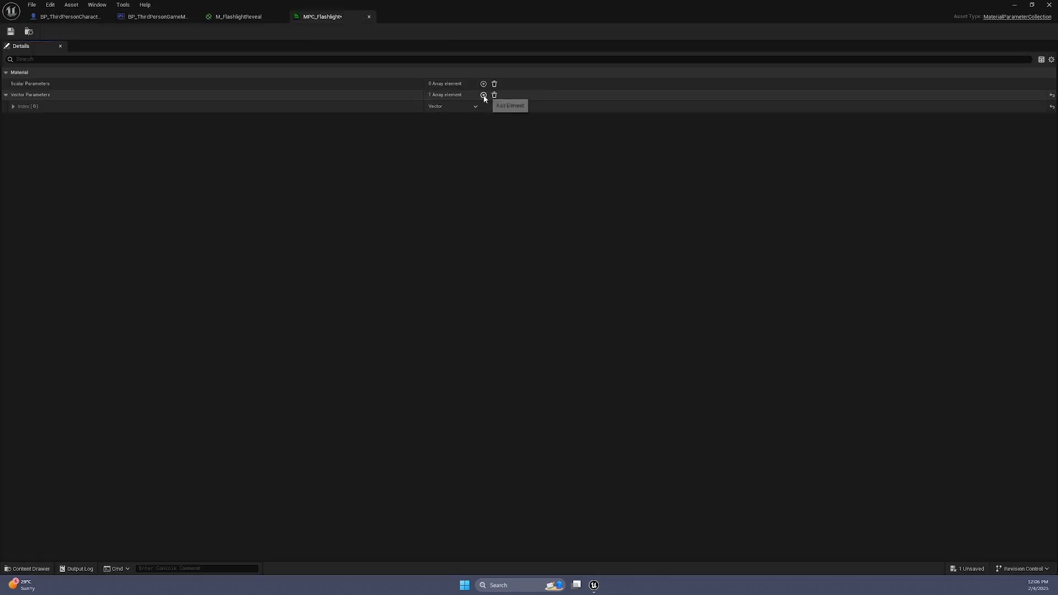
pyautogui.click(483, 94)
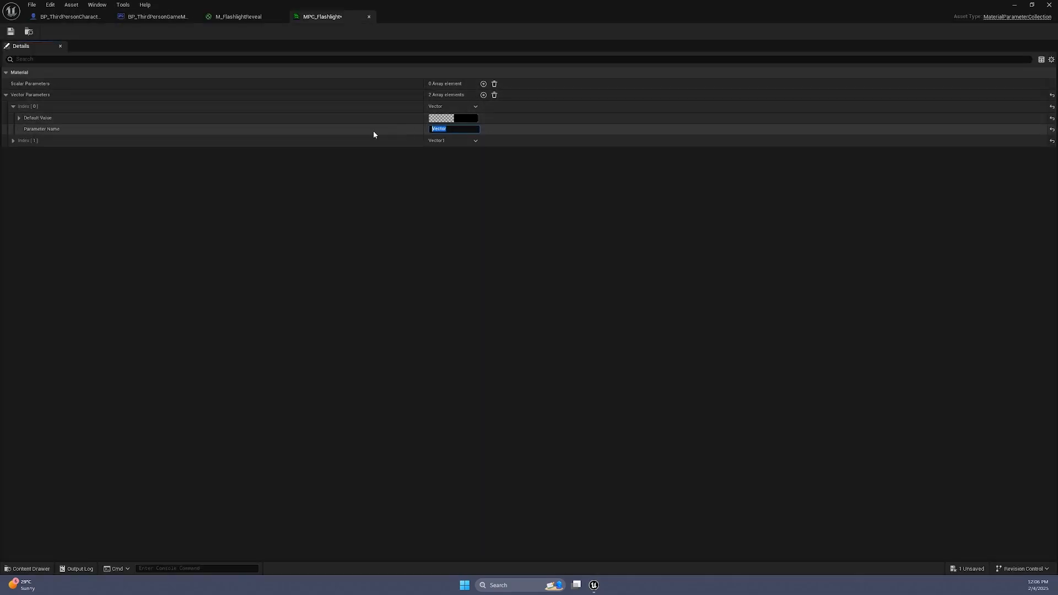
pyautogui.write('FlashlightPosition')
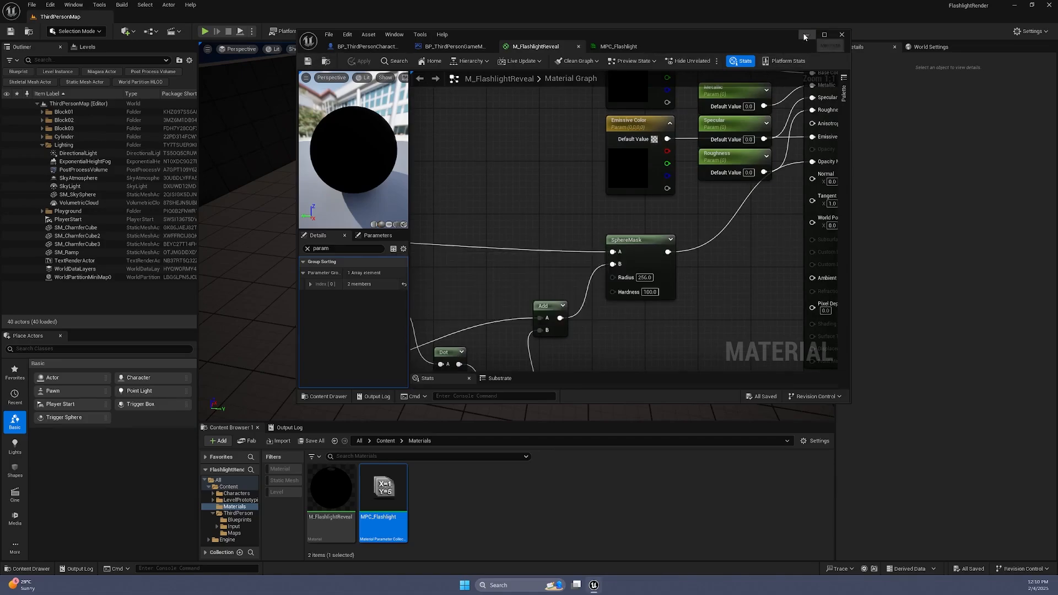
# Step: Close the reveal material editor and show the ThirdPerson Blueprints folder
pyautogui.click(841, 34)
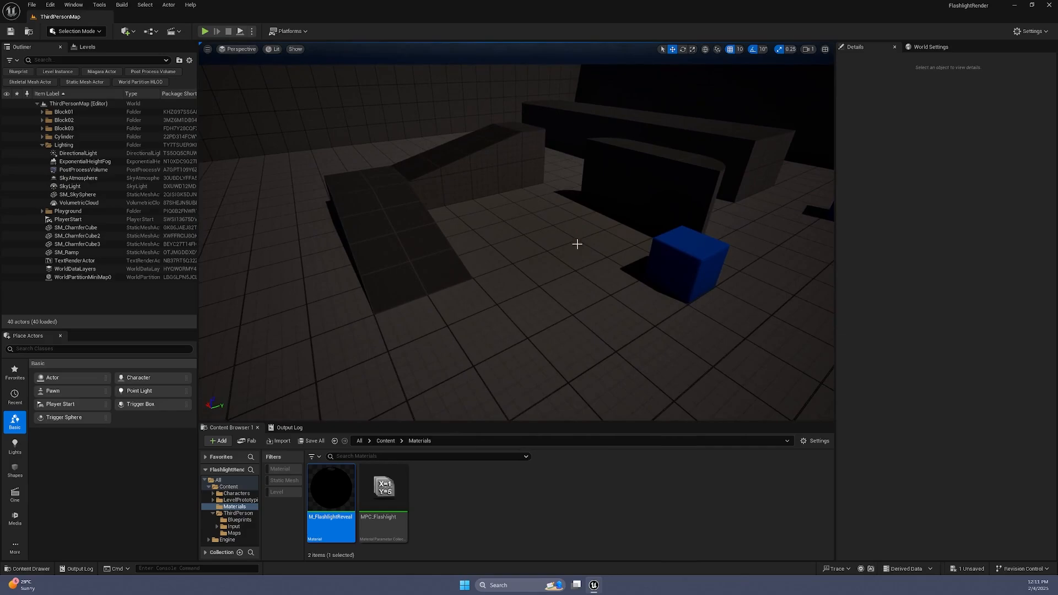
pyautogui.click(205, 31)
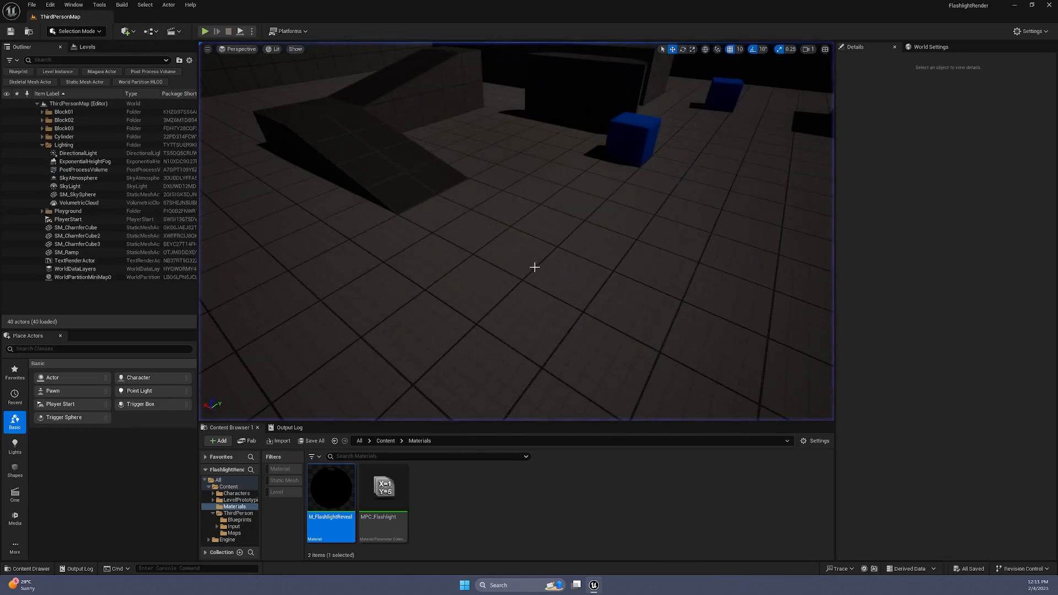
pyautogui.click(384, 441)
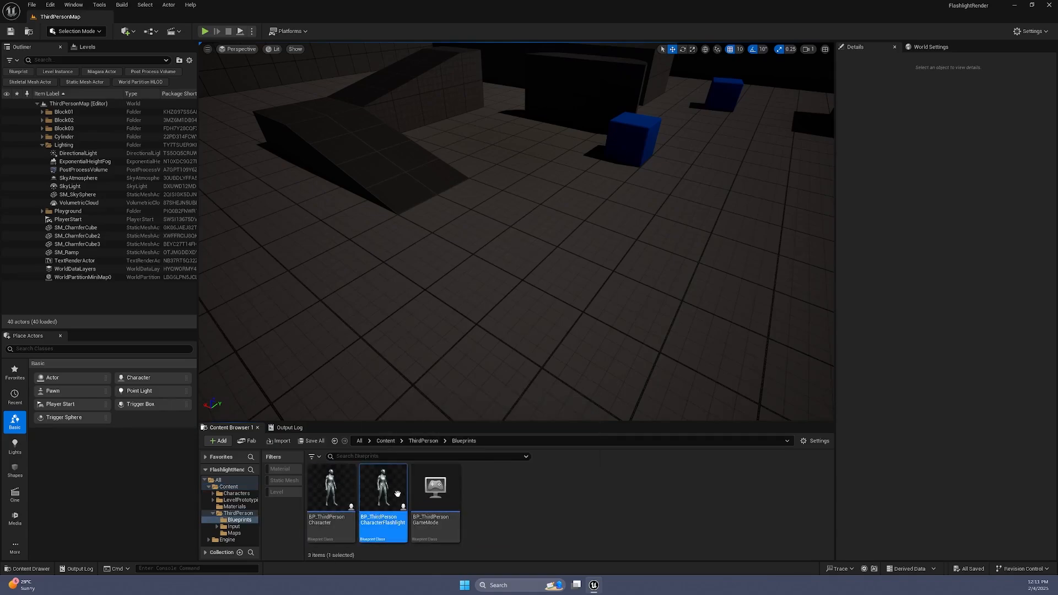
# Step: In the flashlight character's Event Graph, add Get World Location and Get Forward Vector nodes
pyautogui.doubleClick(383, 486)
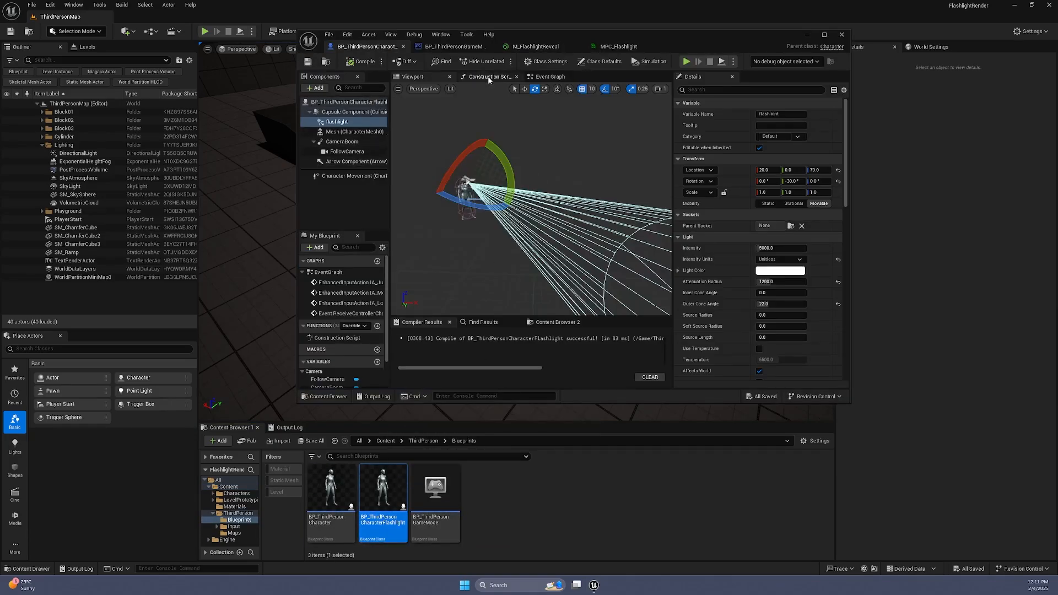
pyautogui.click(550, 76)
pyautogui.write('getwor')
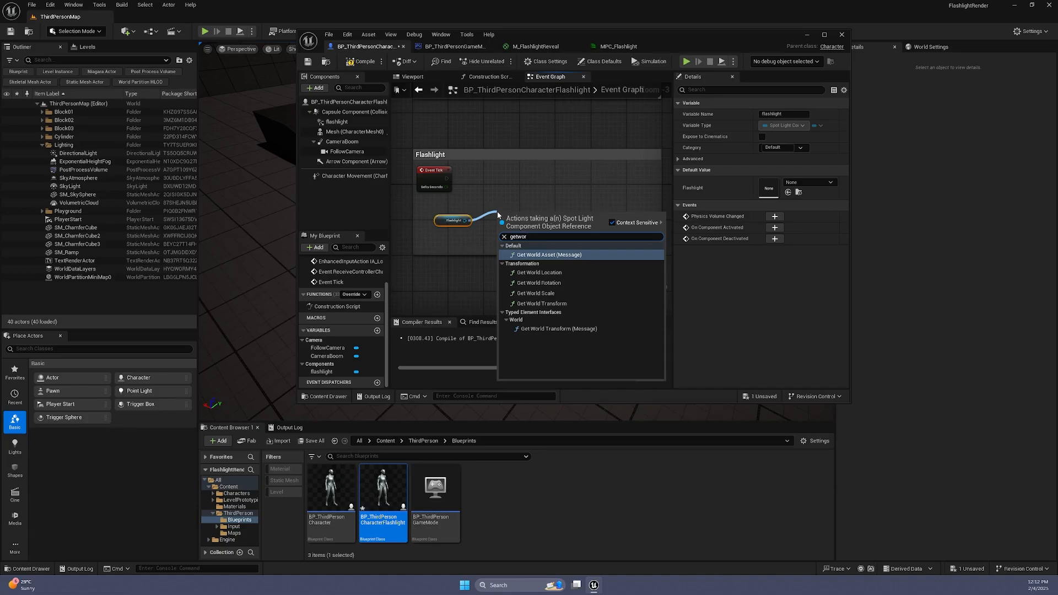
pyautogui.click(539, 273)
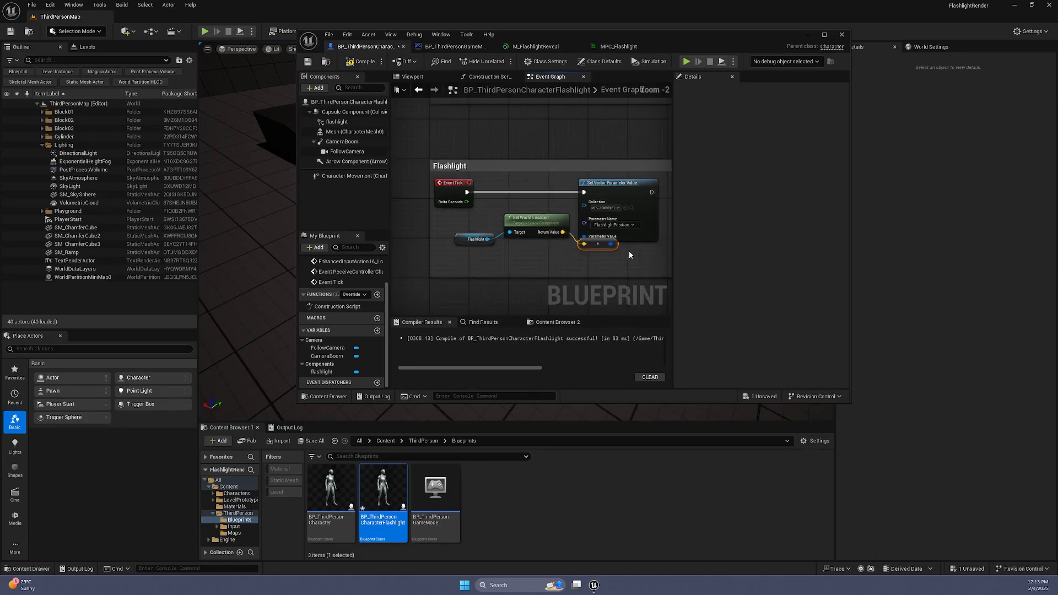
pyautogui.scroll(-3)
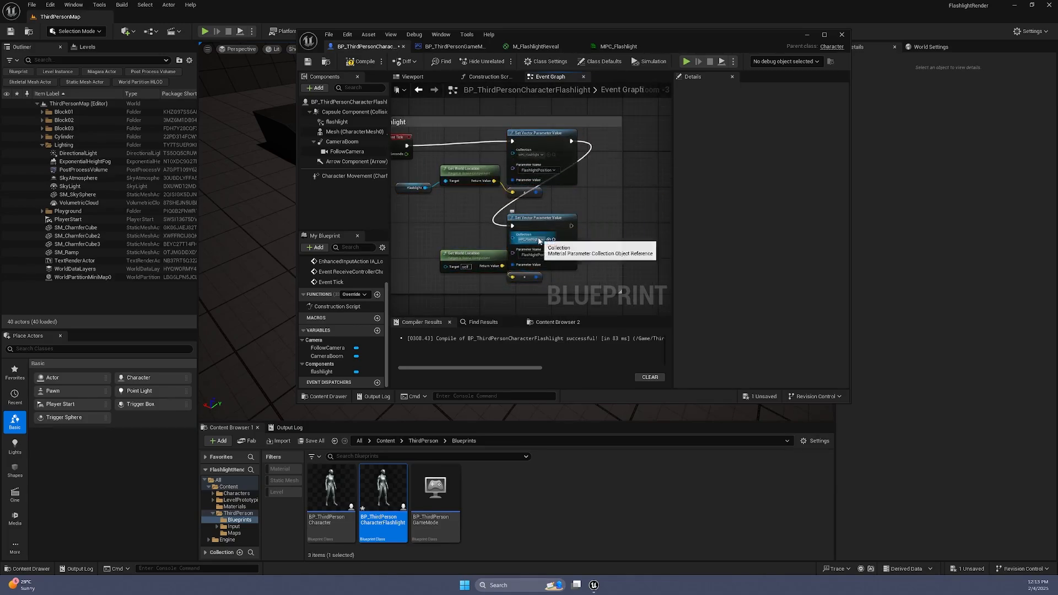
pyautogui.write('get for')
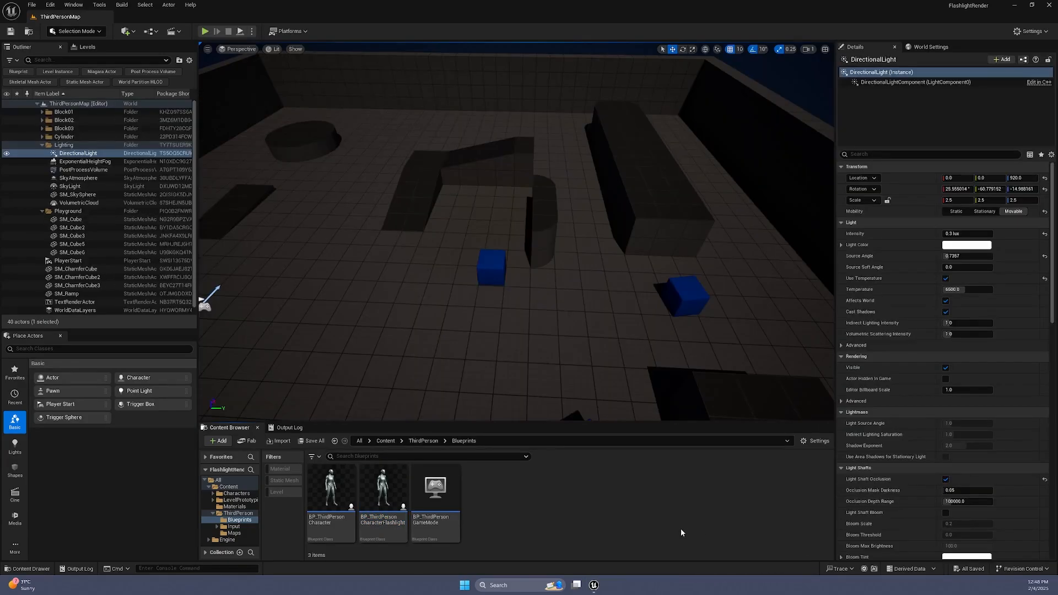
# Step: Open M_FlashlightReveal and add Length, Multiply and Tangent nodes to its mask
pyautogui.click(235, 505)
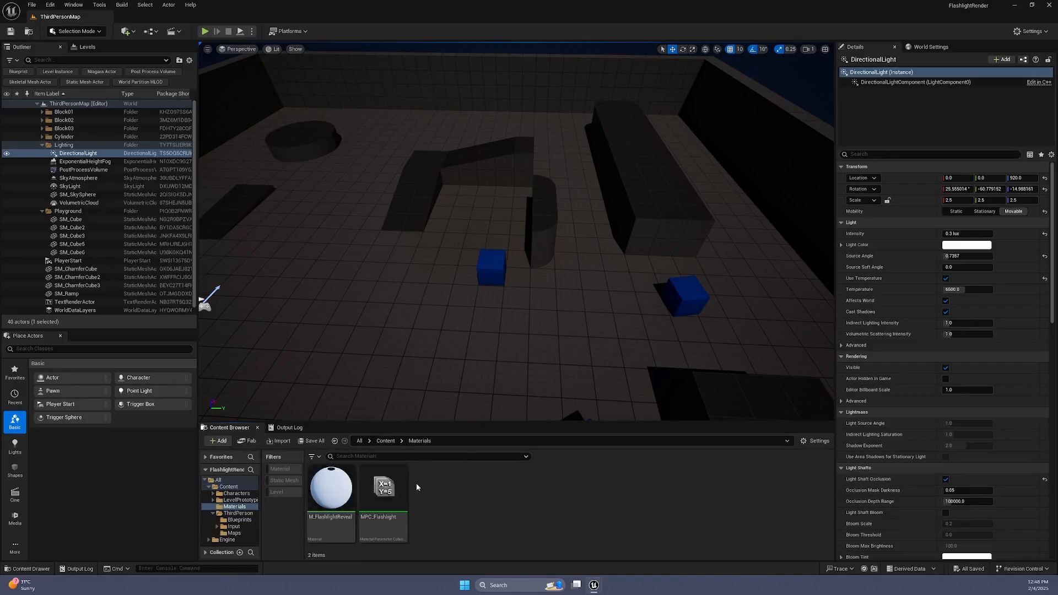
pyautogui.doubleClick(330, 488)
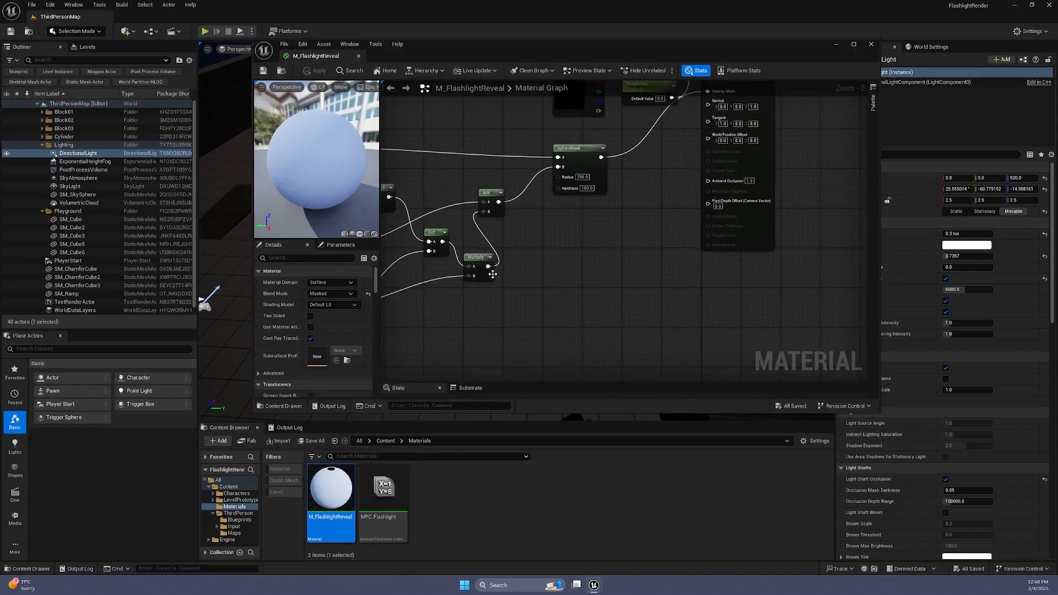
pyautogui.moveTo(489, 265); pyautogui.dragTo(547, 252)
pyautogui.write('tang')
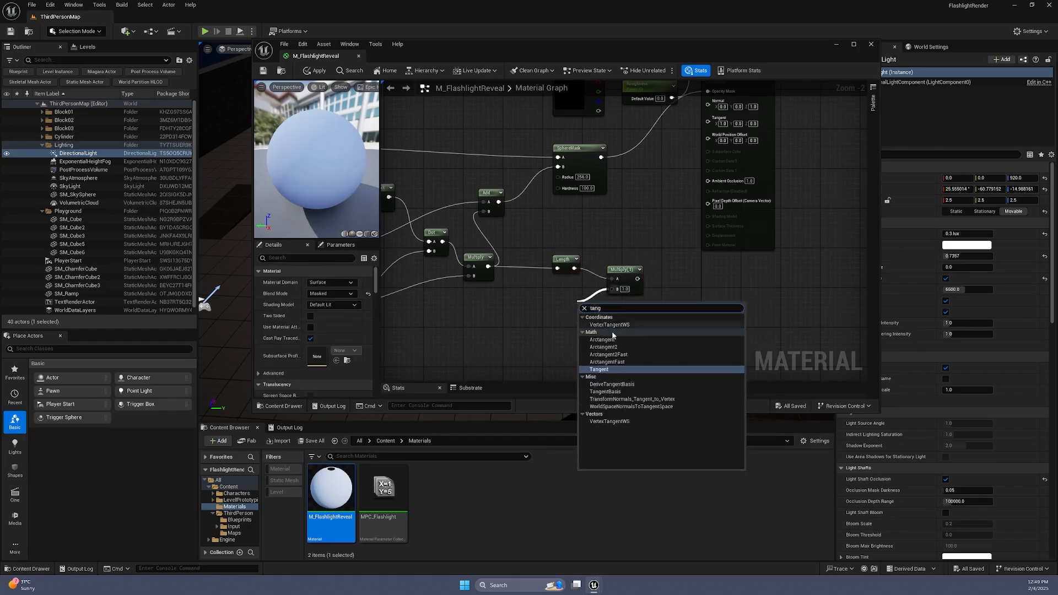
pyautogui.click(598, 369)
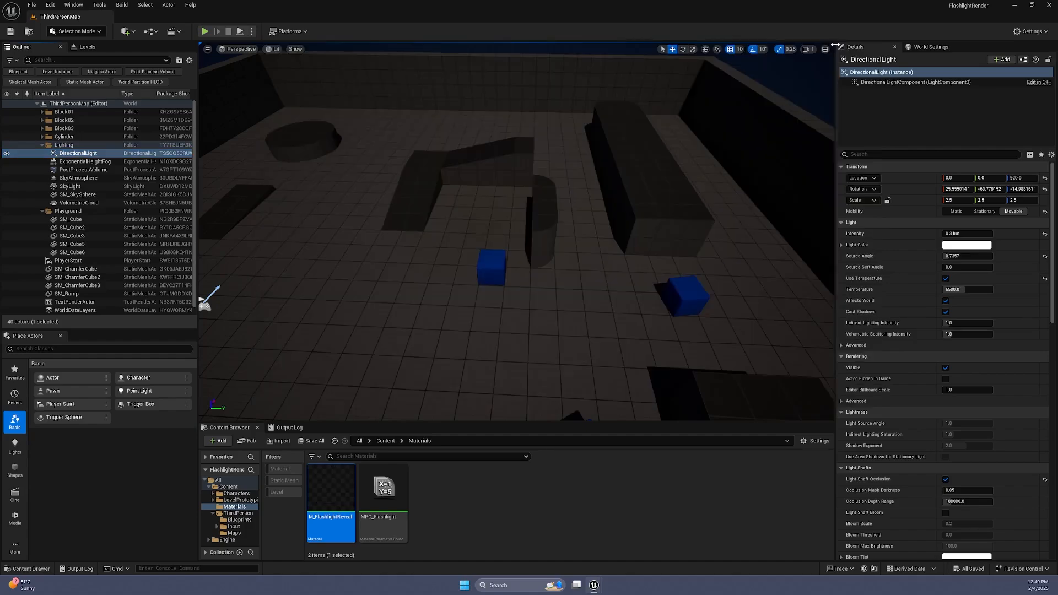
# Step: Play-test the level, then reopen M_FlashlightReveal to add the Flashlight Radius parameter
pyautogui.click(205, 30)
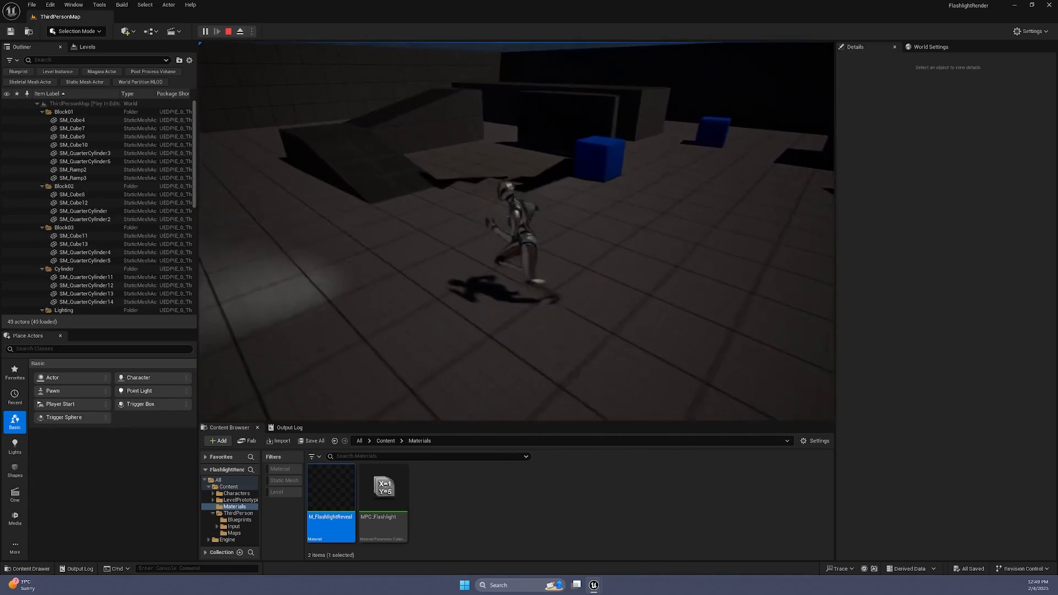
pyautogui.doubleClick(329, 490)
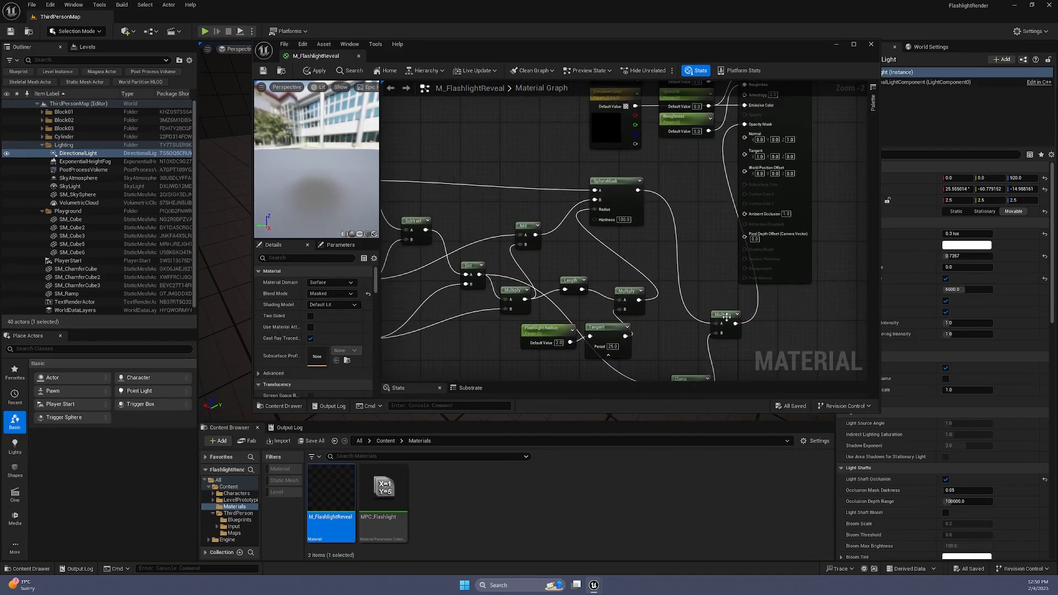
# Step: Play-test the flashlight reveal twice, then create a material instance of M_FlashlightReveal
pyautogui.click(205, 31)
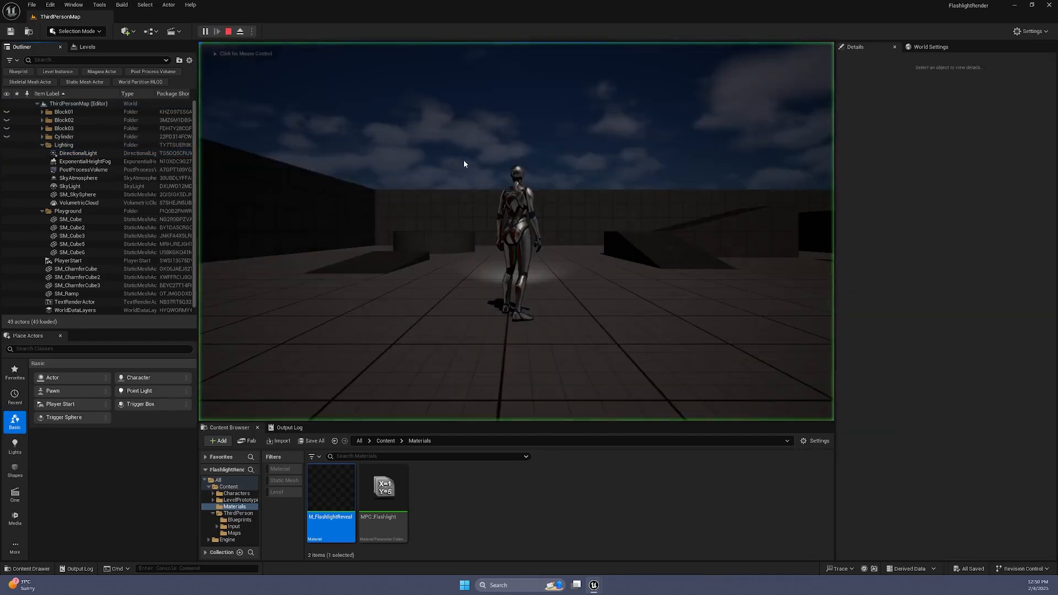
pyautogui.click(228, 31)
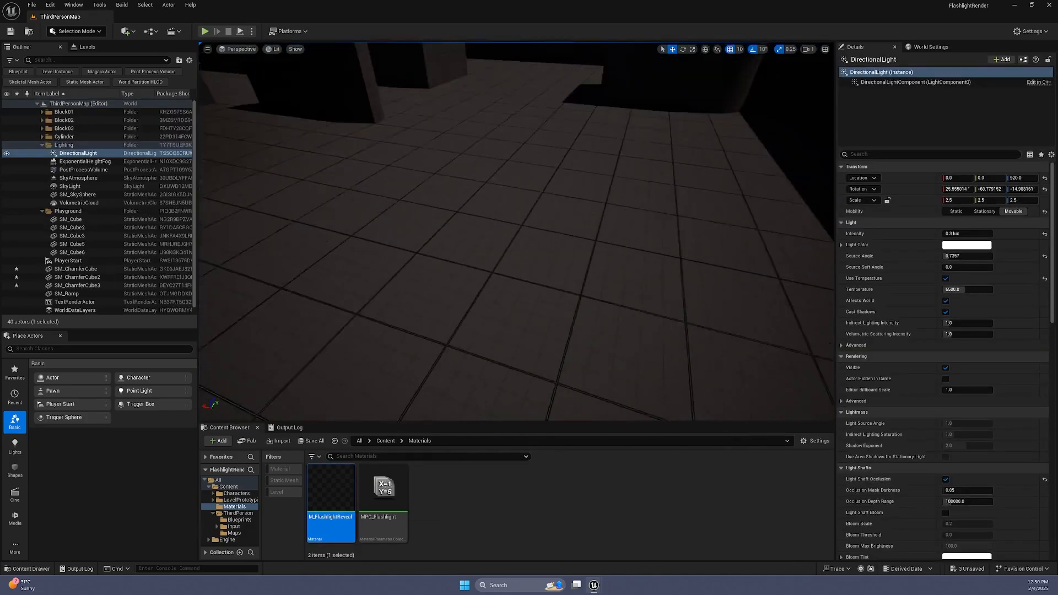
pyautogui.click(205, 31)
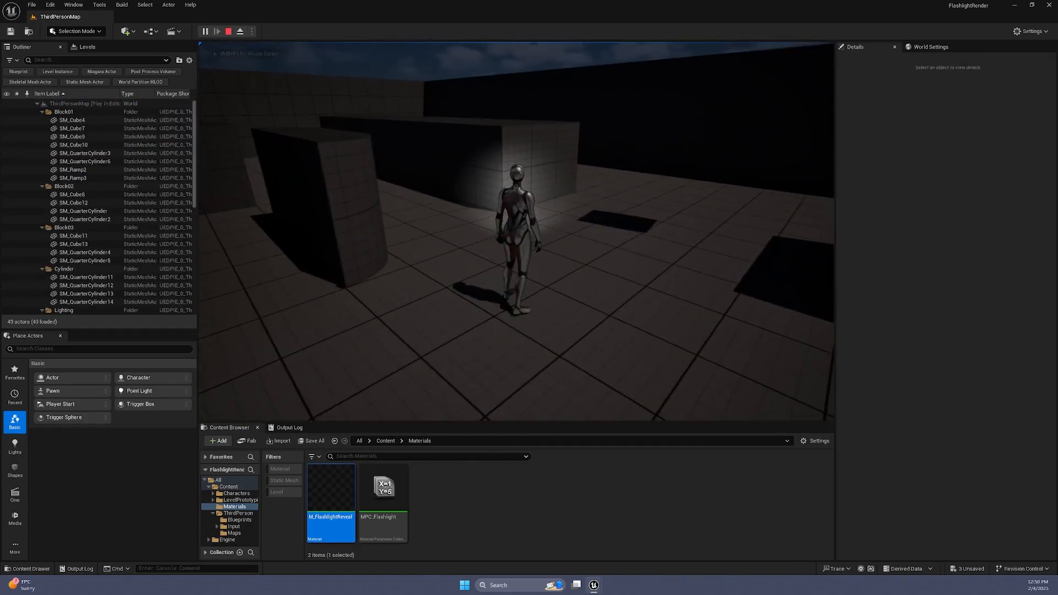
pyautogui.click(228, 31)
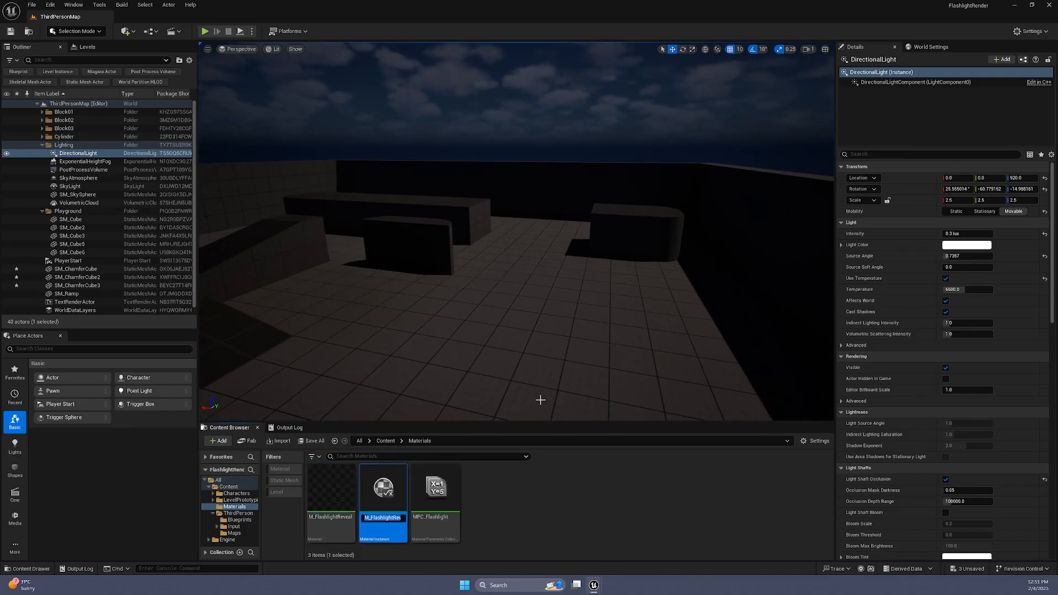
# Step: Name the instance M_RevealCubes, select SM_ChamferCube2, and play to see the revealed cubes
pyautogui.write('M_RevealCubes')
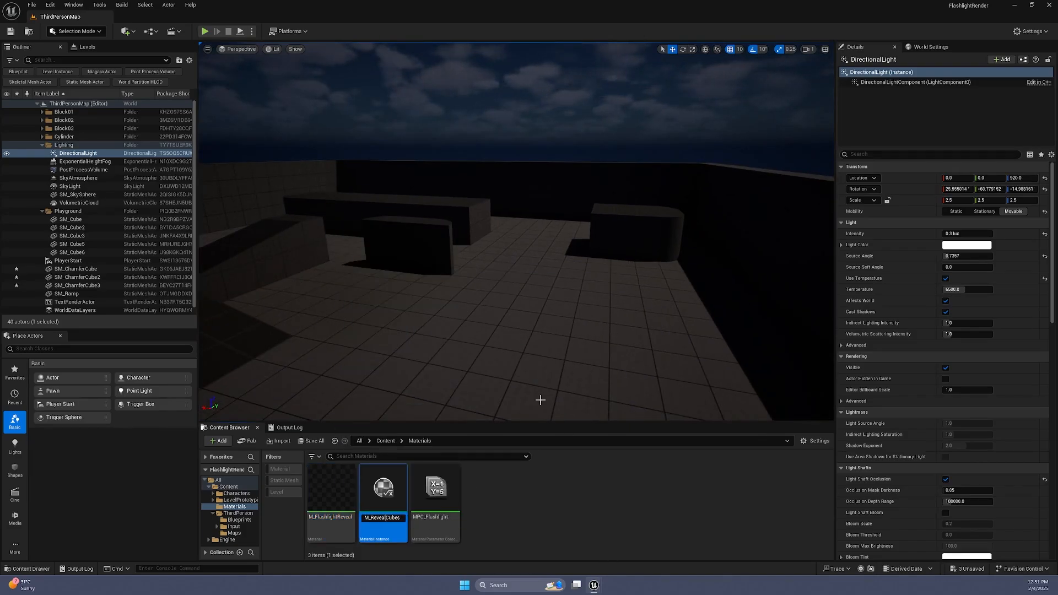
pyautogui.doubleClick(382, 486)
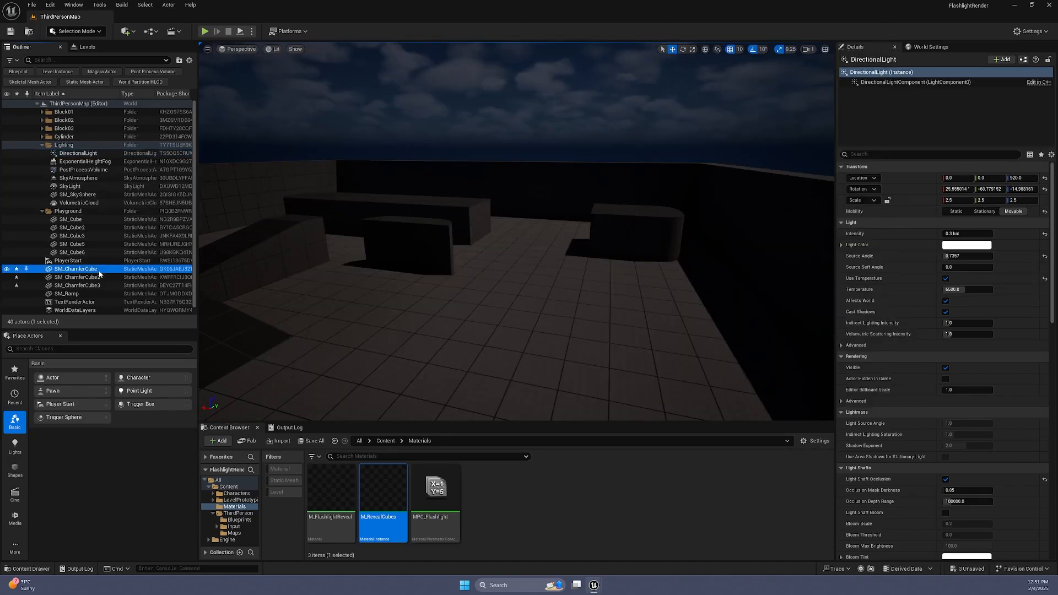
pyautogui.click(77, 276)
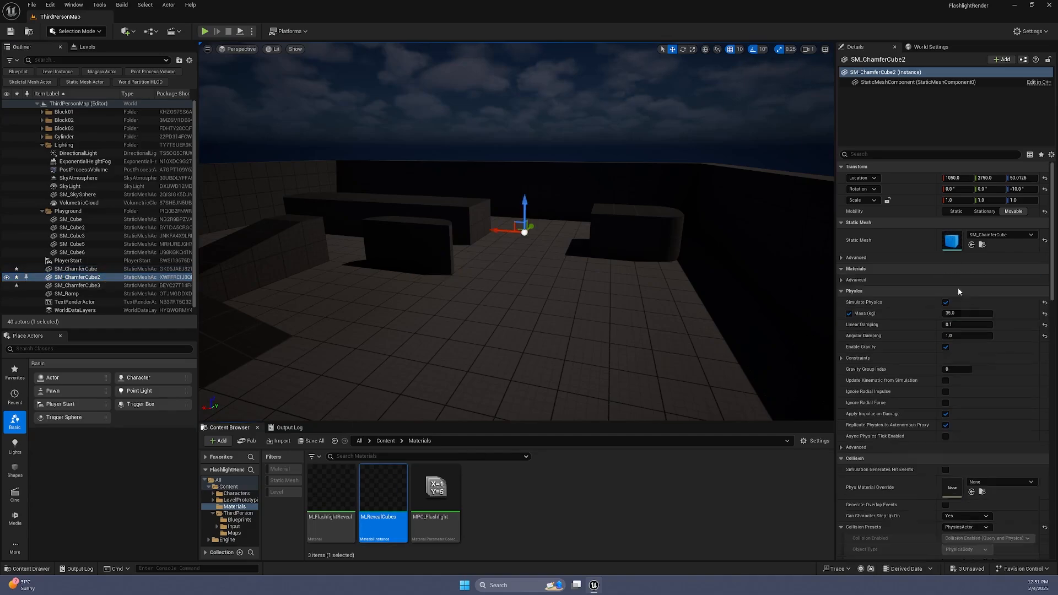
pyautogui.click(205, 31)
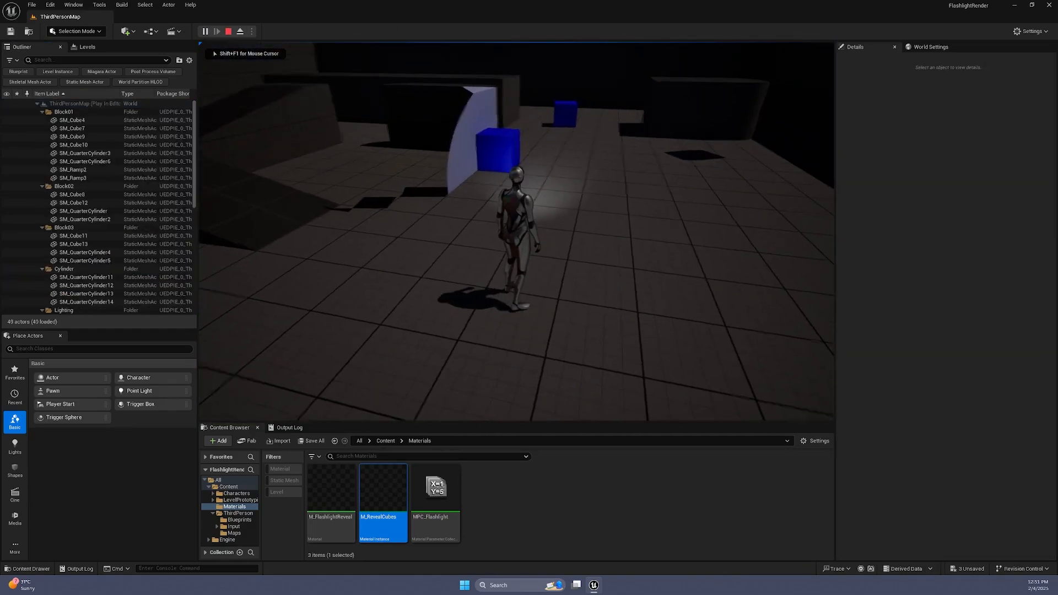